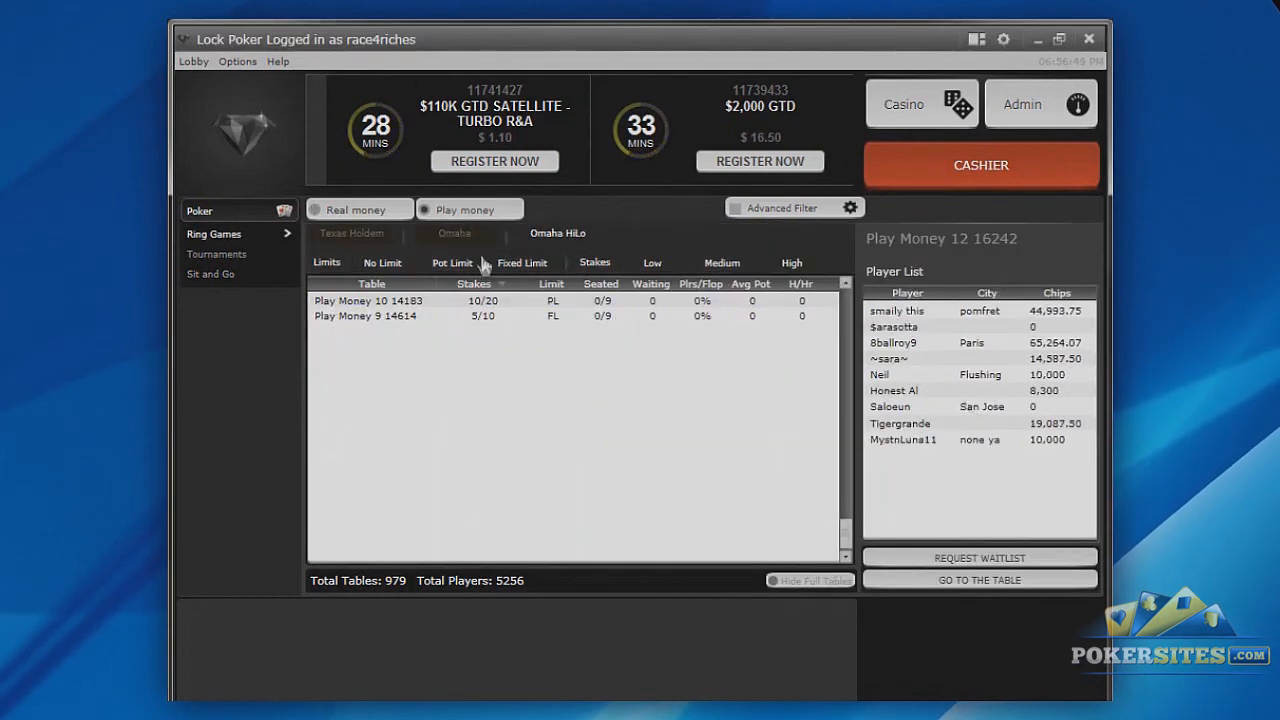
# Step: Hide no-limit, low-stakes and medium-stakes tables from the play-money Omaha Hi-Lo ring games
pyautogui.click(382, 262)
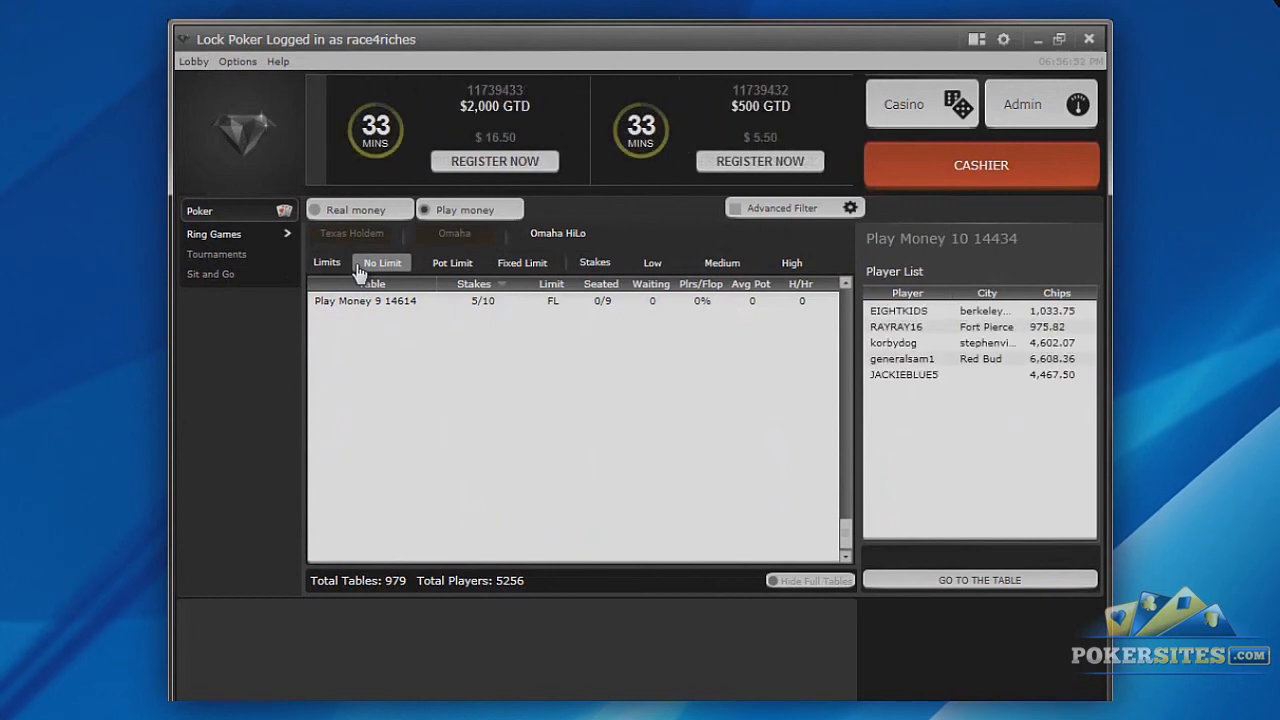
pyautogui.moveTo(344, 275)
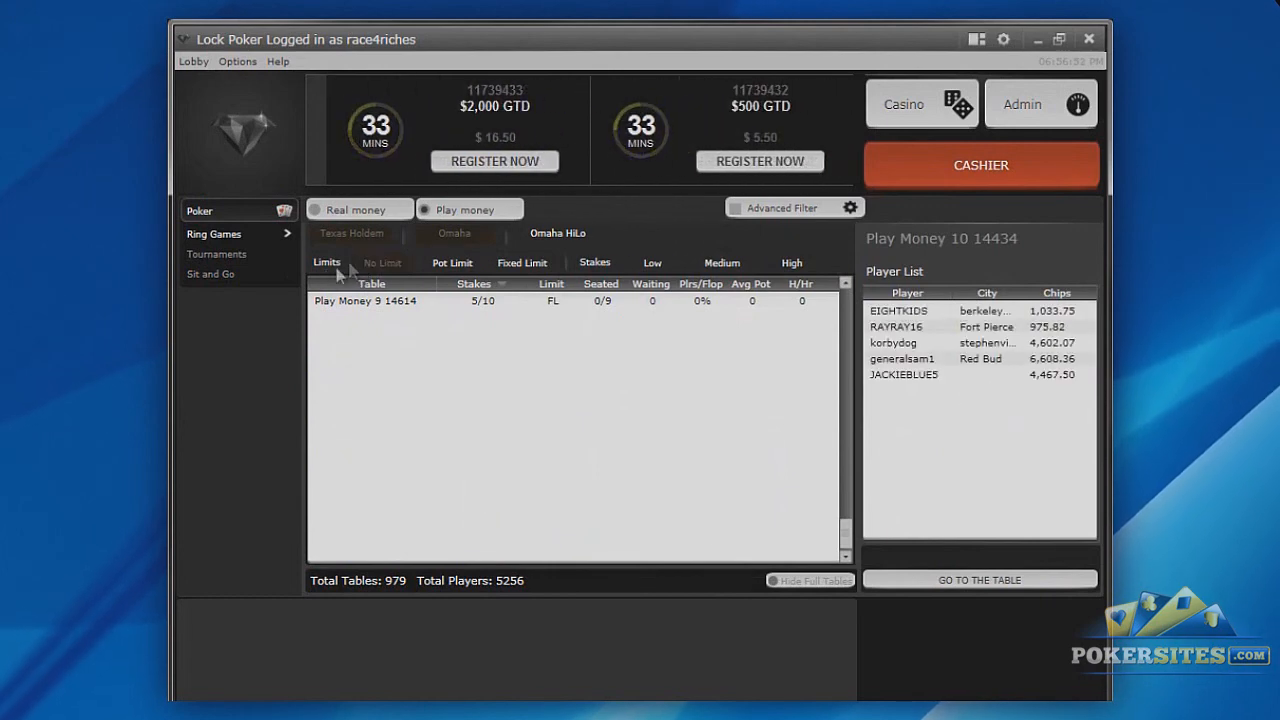
pyautogui.click(651, 262)
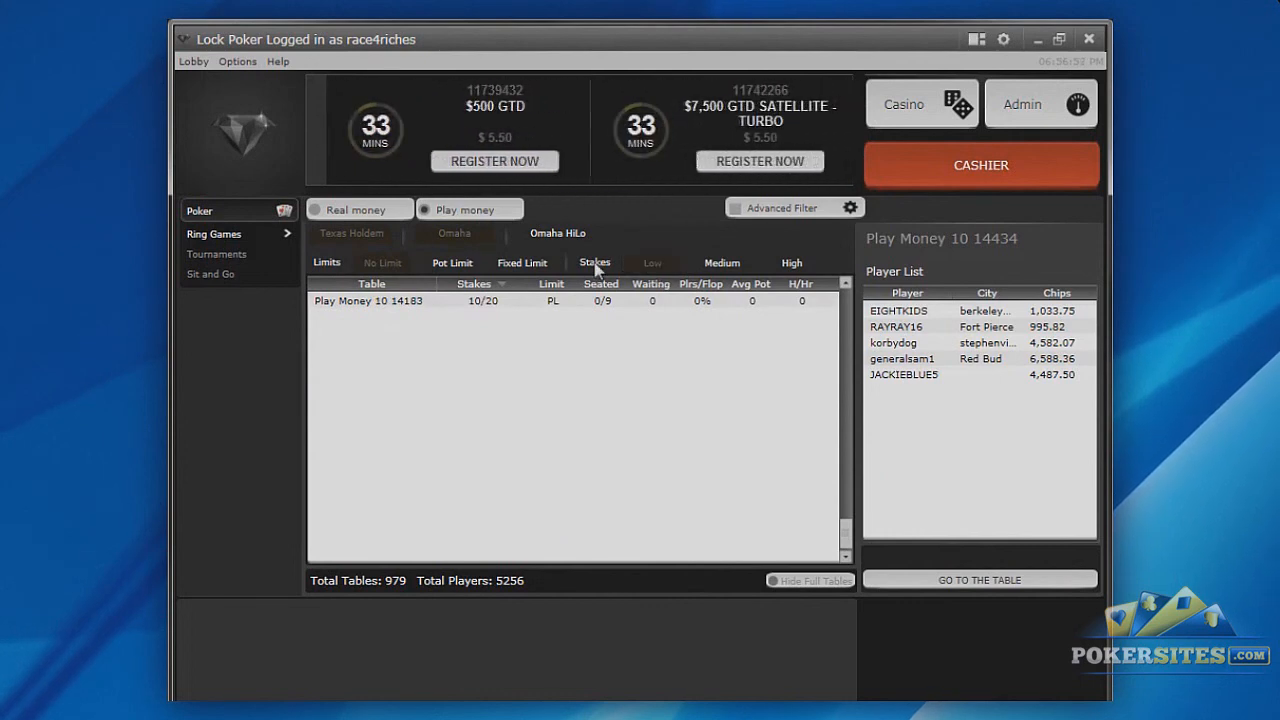
pyautogui.click(720, 262)
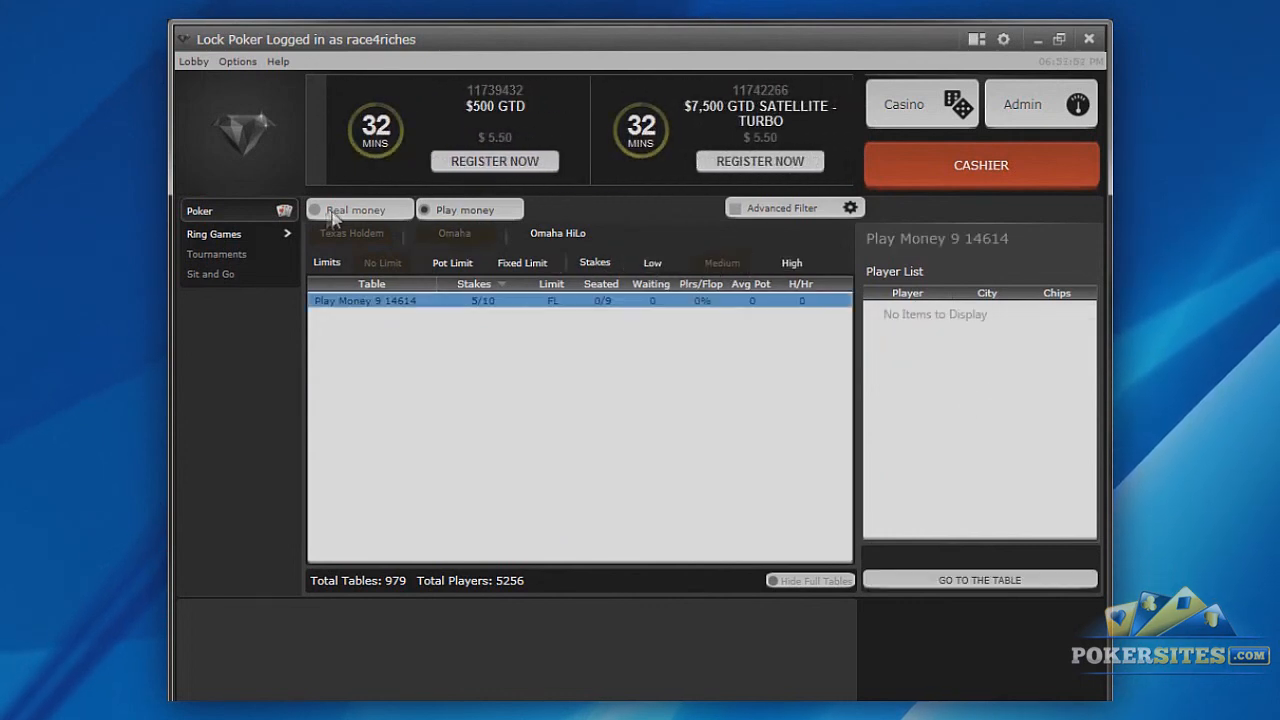
# Step: Switch to real money, browse the sit-and-go list, then show real-money ring games
pyautogui.click(210, 273)
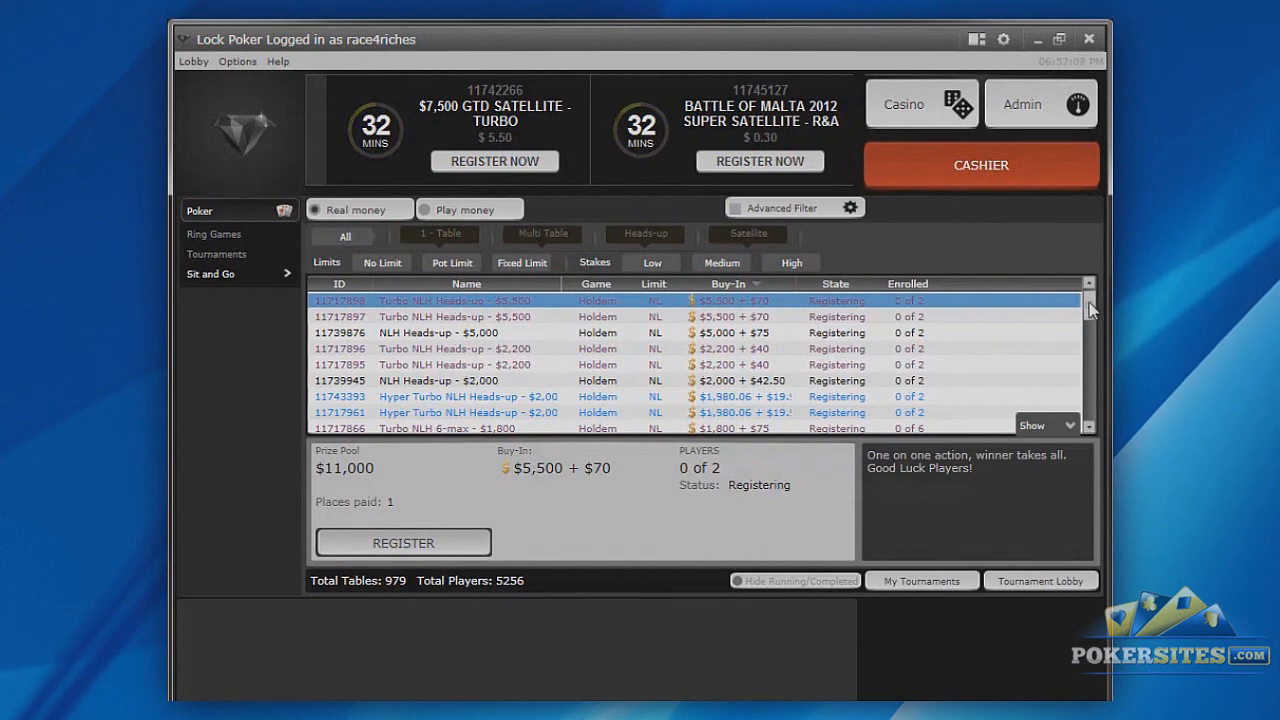
pyautogui.scroll(-3)
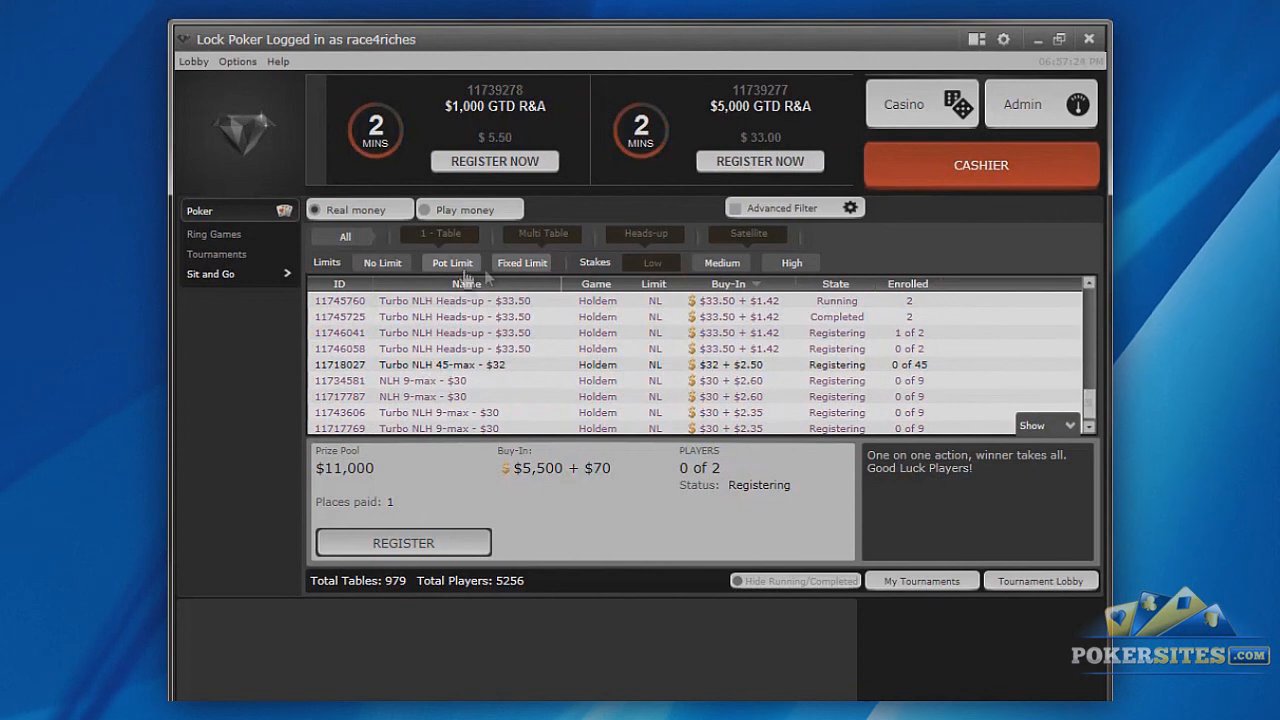
pyautogui.moveTo(263, 249)
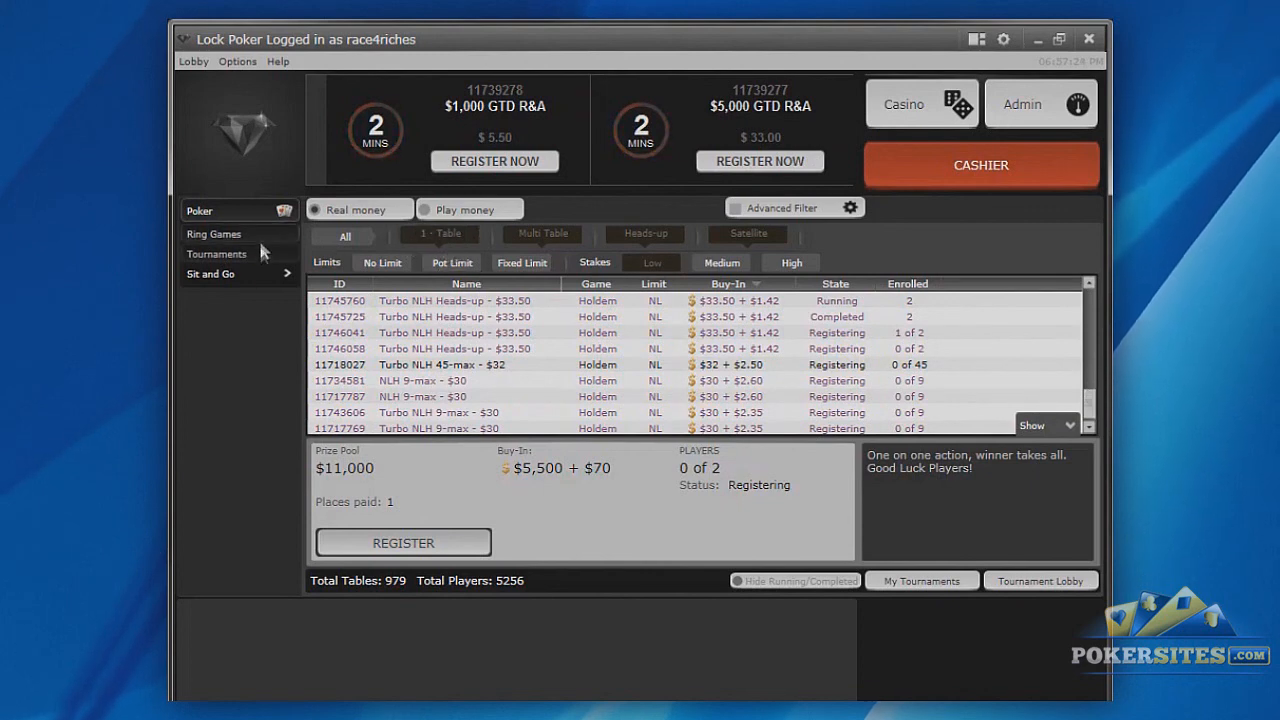
pyautogui.click(213, 234)
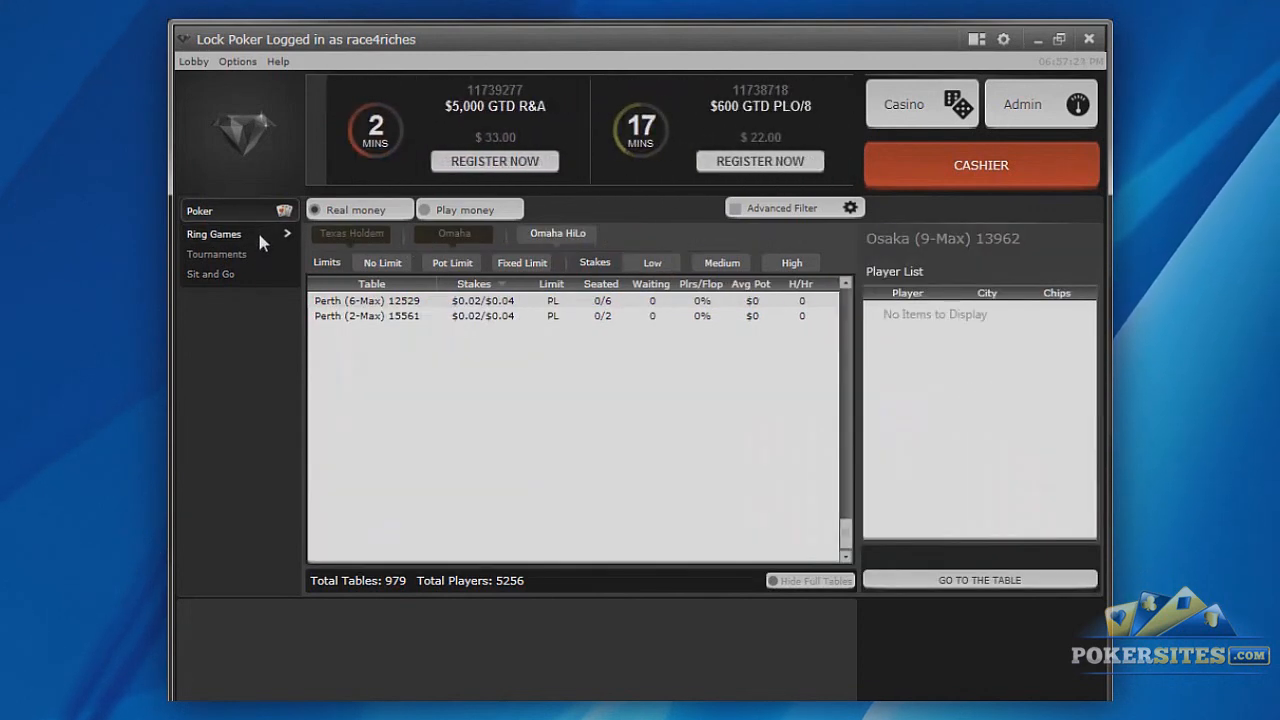
pyautogui.moveTo(483, 245)
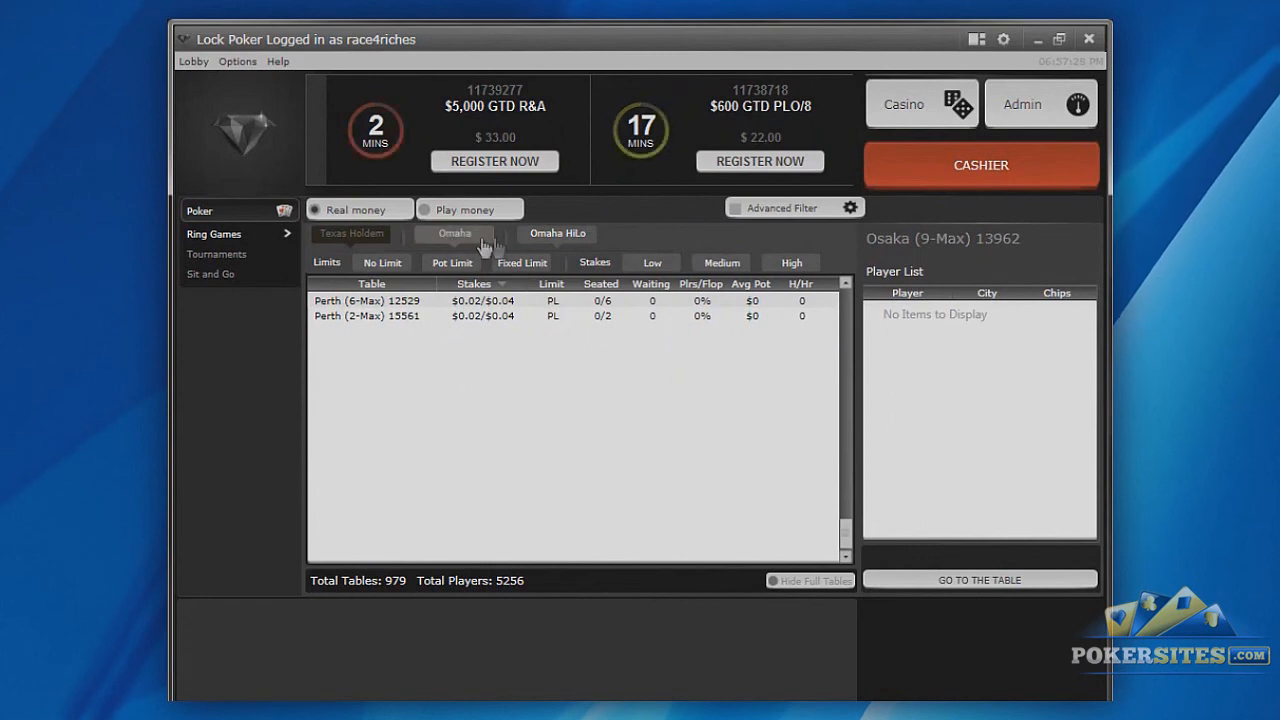
# Step: Toggle the Omaha variant filter twice to fill the list with micro-stakes real-money tables
pyautogui.click(454, 233)
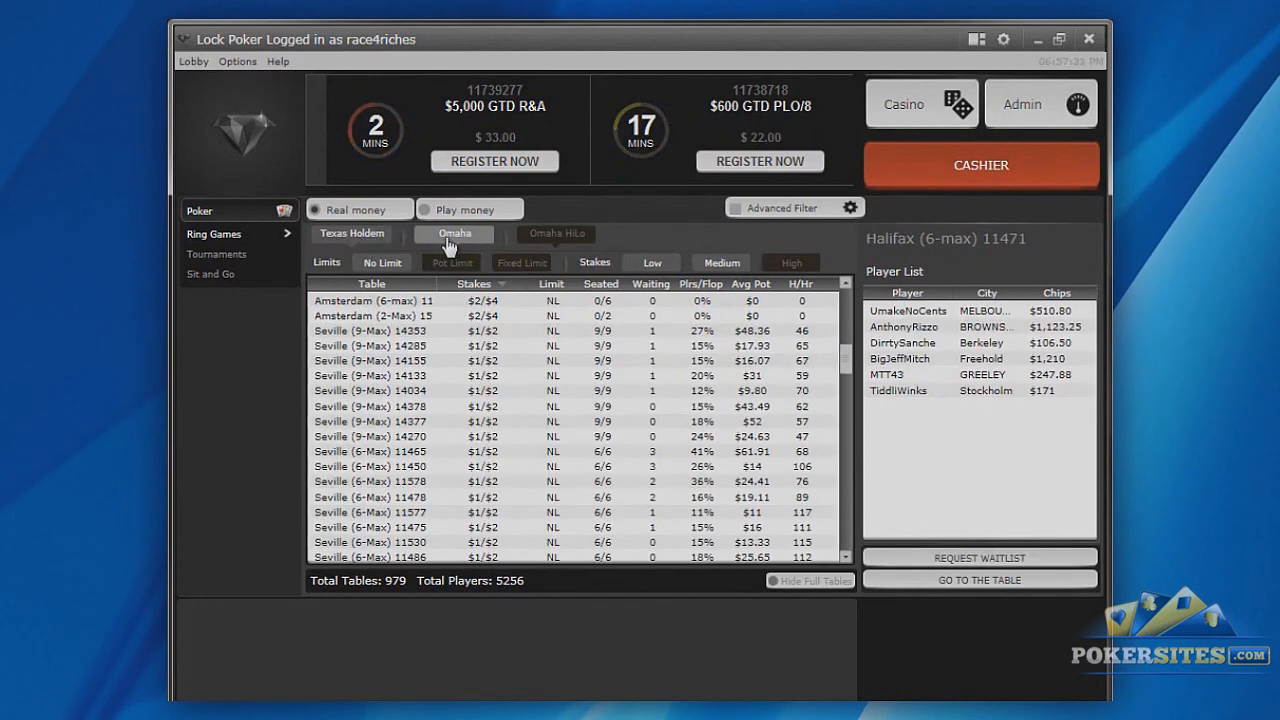
pyautogui.click(351, 233)
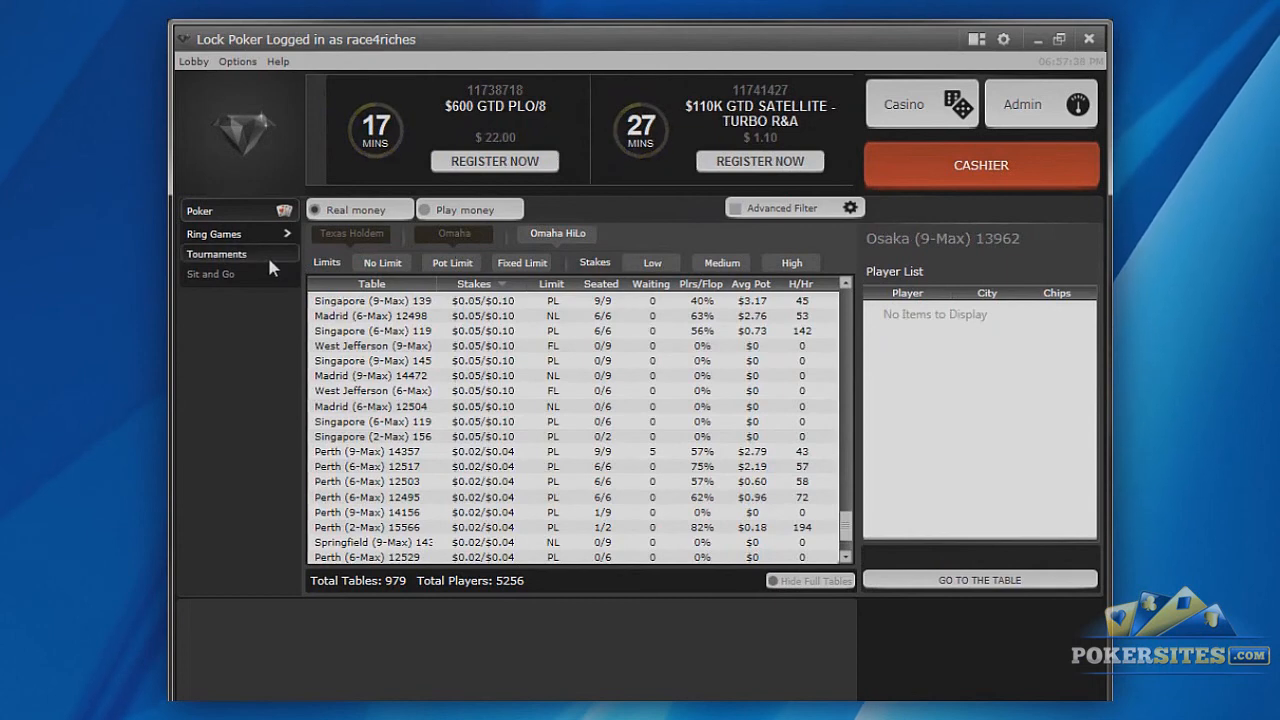
pyautogui.click(216, 253)
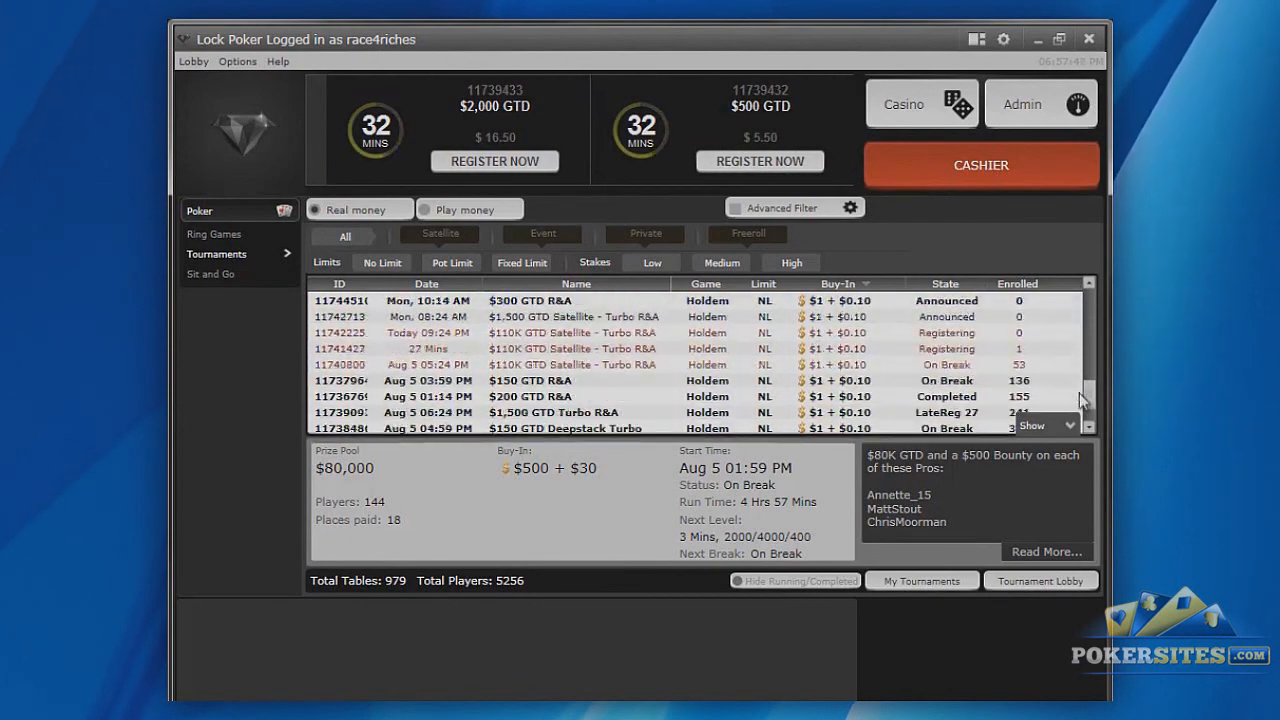
# Step: Scroll through the real-money tournament schedule past the $30 events
pyautogui.scroll(-3)
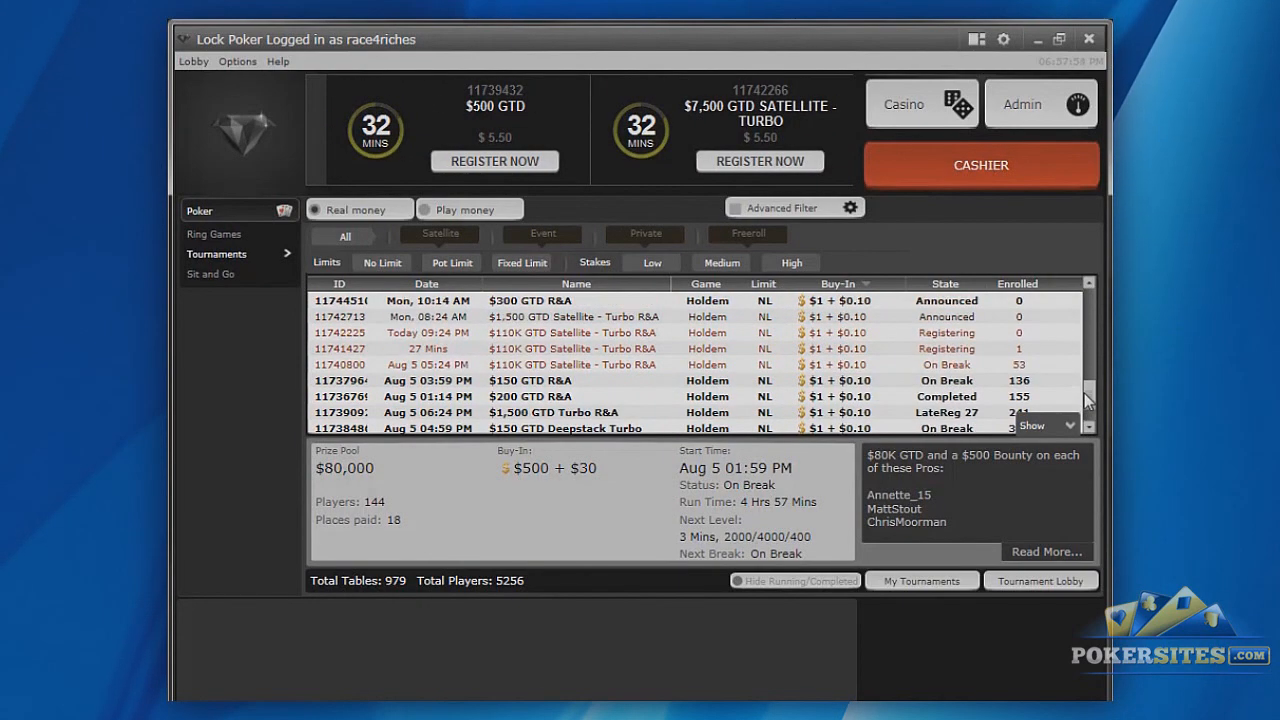
pyautogui.scroll(-3)
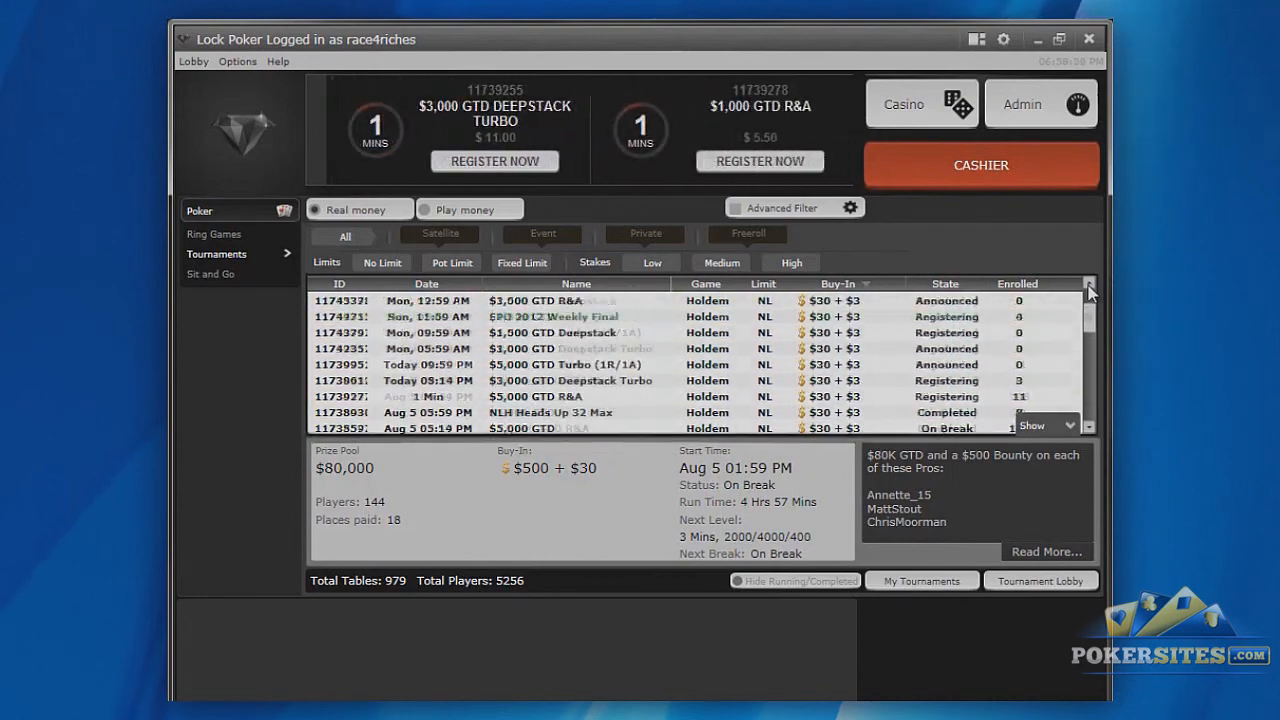
pyautogui.click(210, 274)
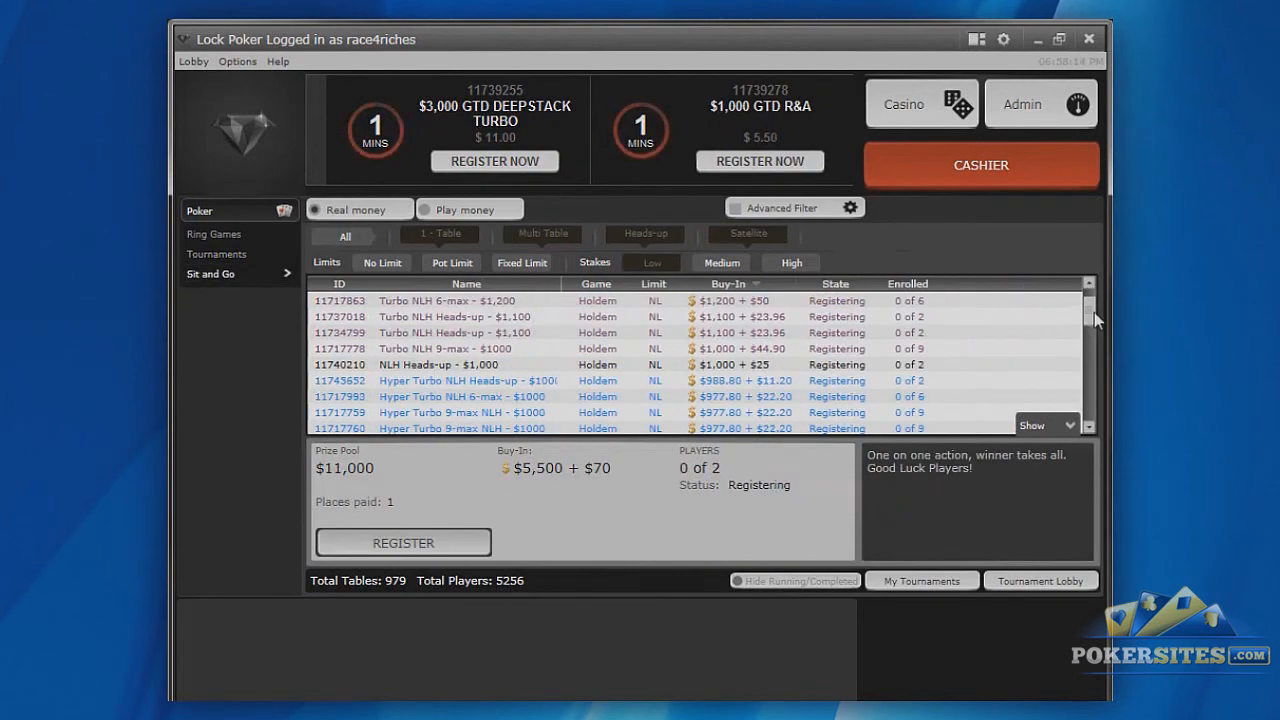
# Step: Scroll the real-money sit-and-go listings down to the $100 buy-in games
pyautogui.scroll(-3)
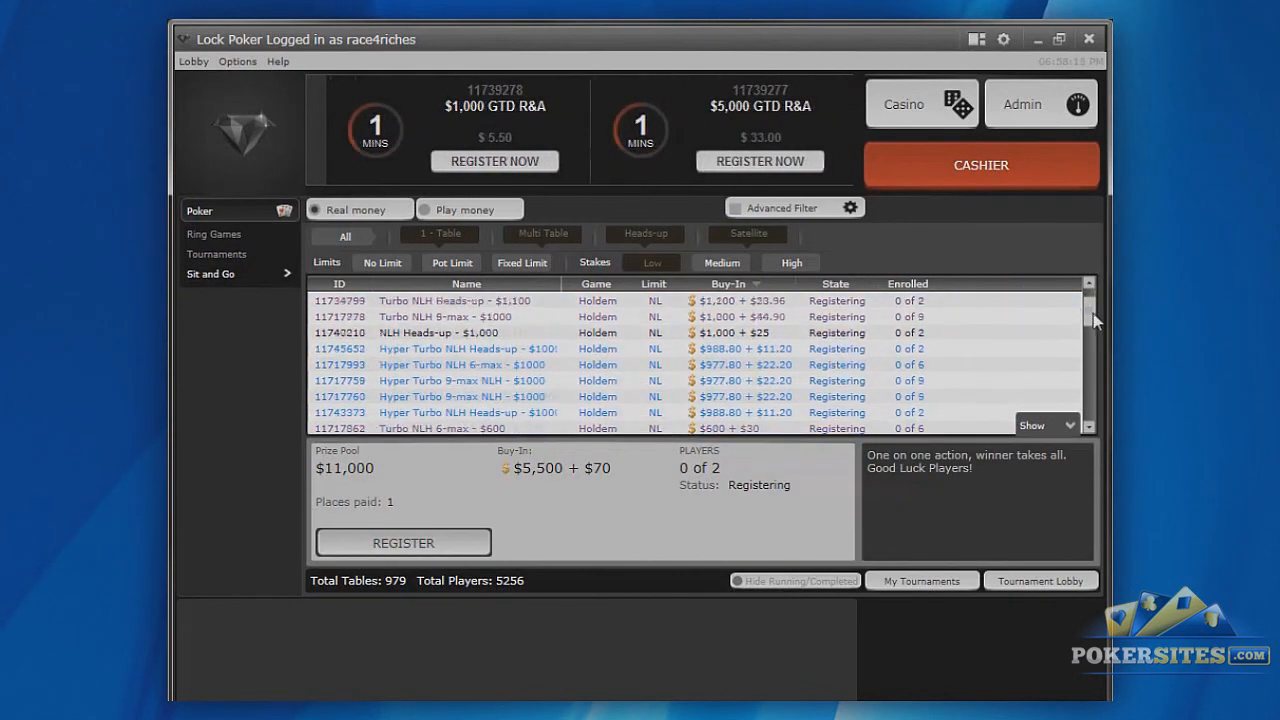
pyautogui.scroll(-3)
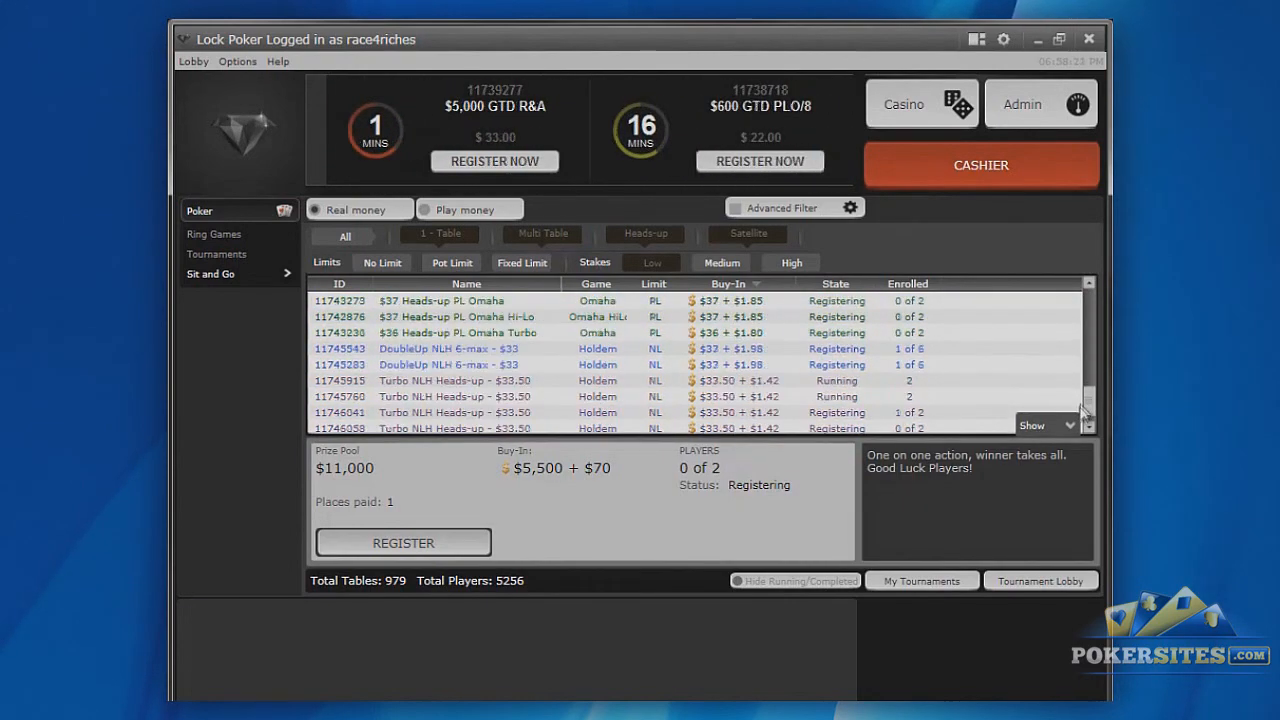
pyautogui.scroll(-3)
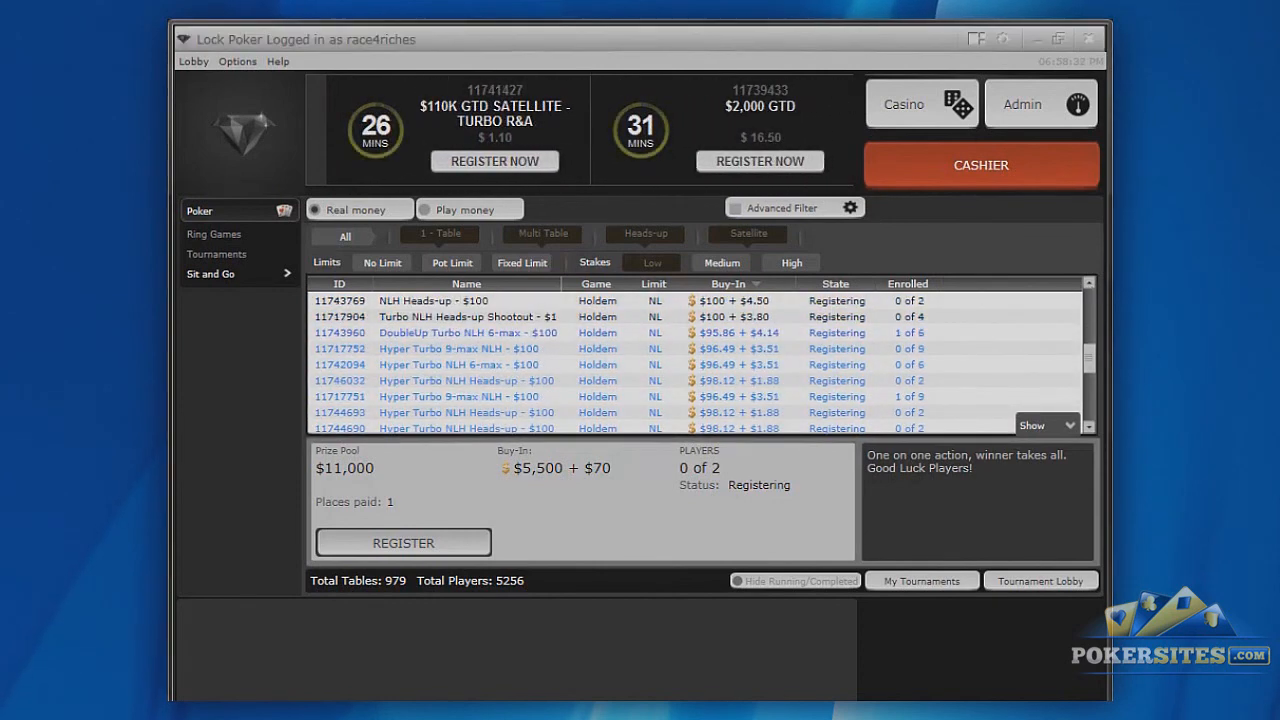
pyautogui.click(921, 104)
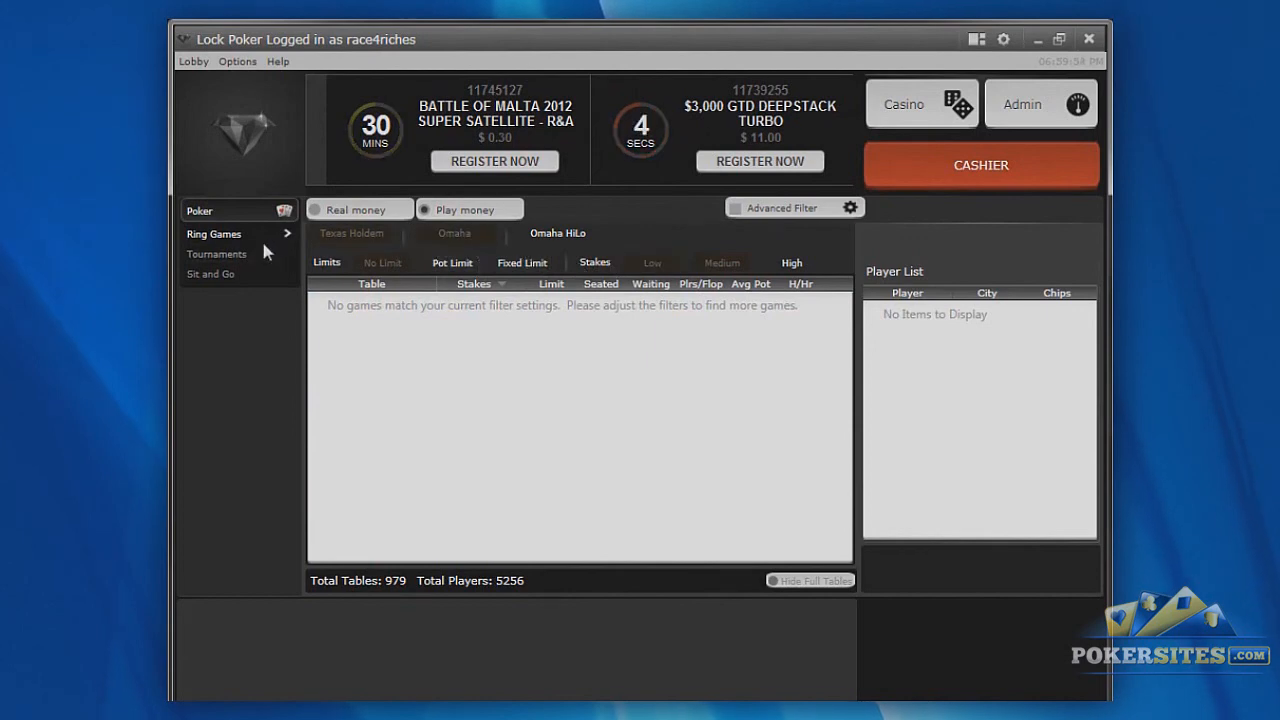
# Step: Reset the real-money ring game filters, then load the play-money tournament listings
pyautogui.click(216, 253)
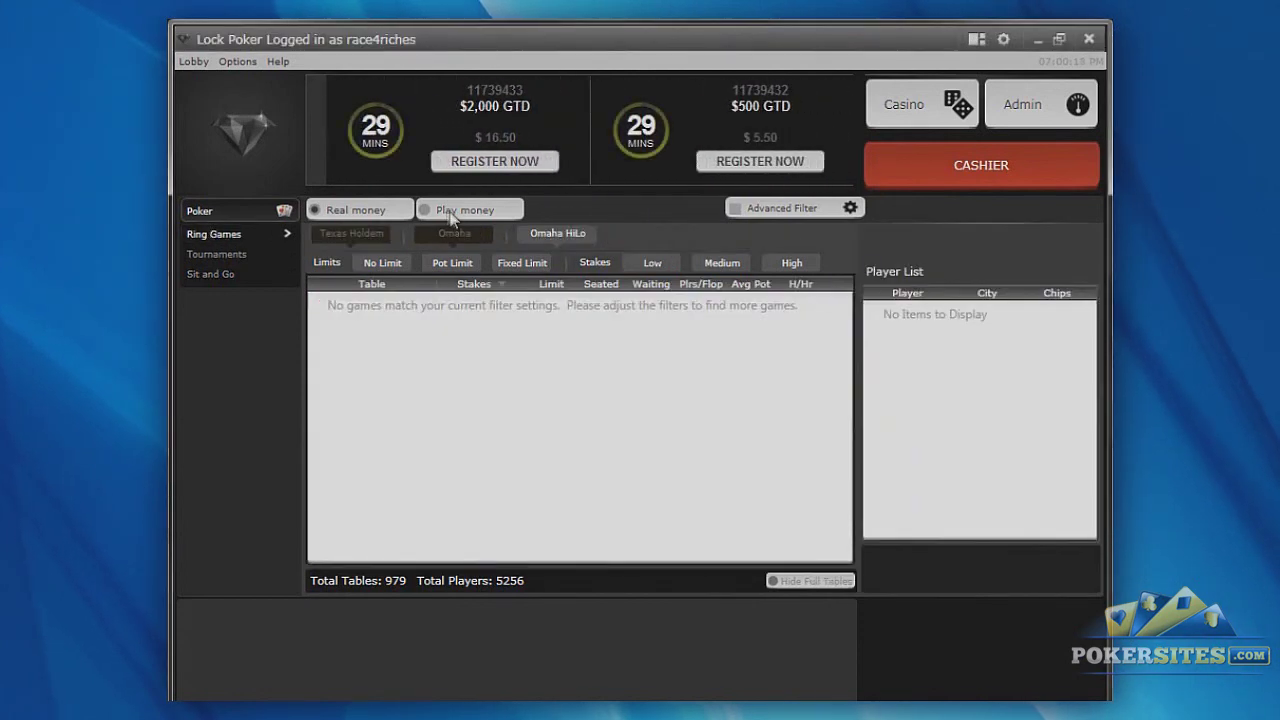
pyautogui.click(216, 253)
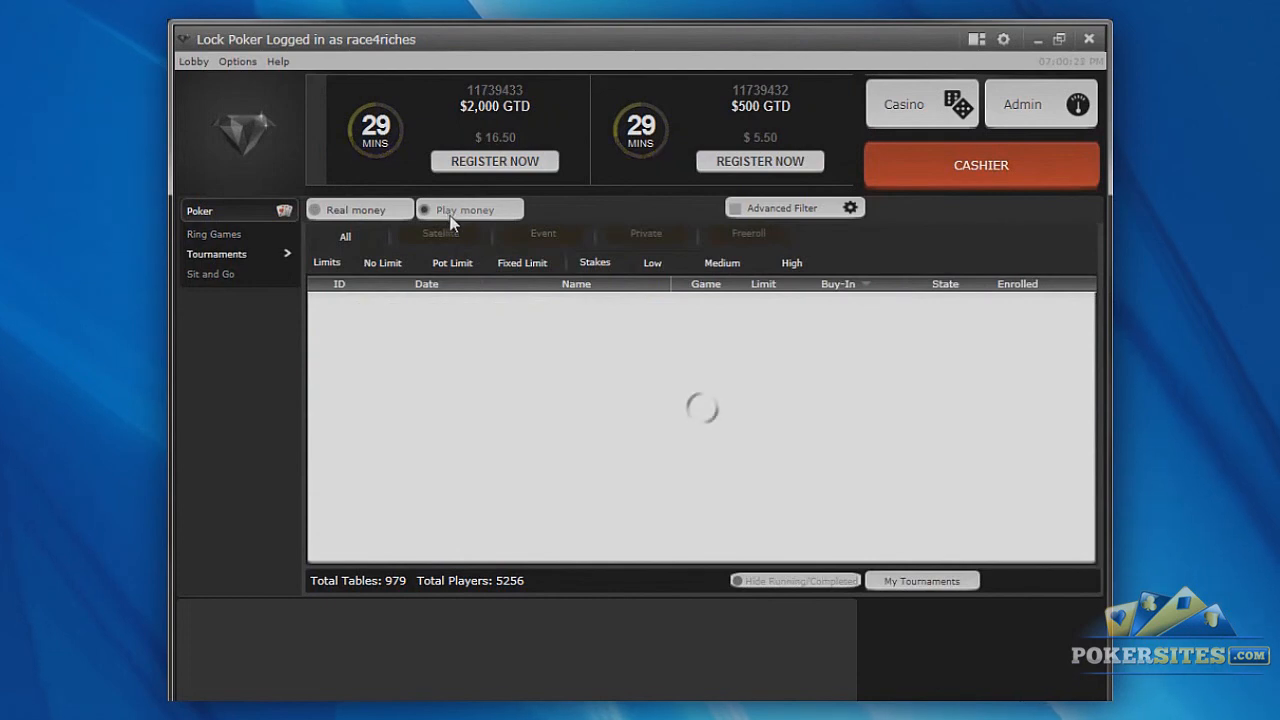
# Step: Return the lobby to real-money ring games so the table list reloads
pyautogui.click(439, 234)
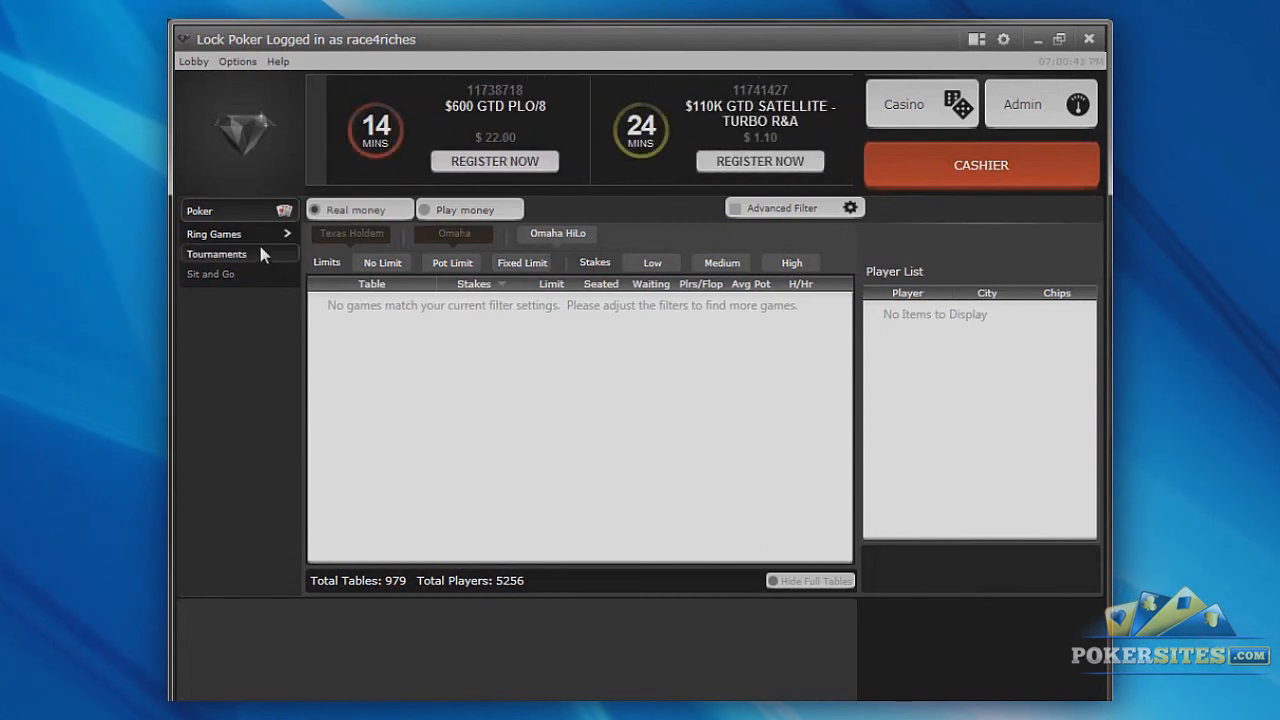
pyautogui.moveTo(277, 270)
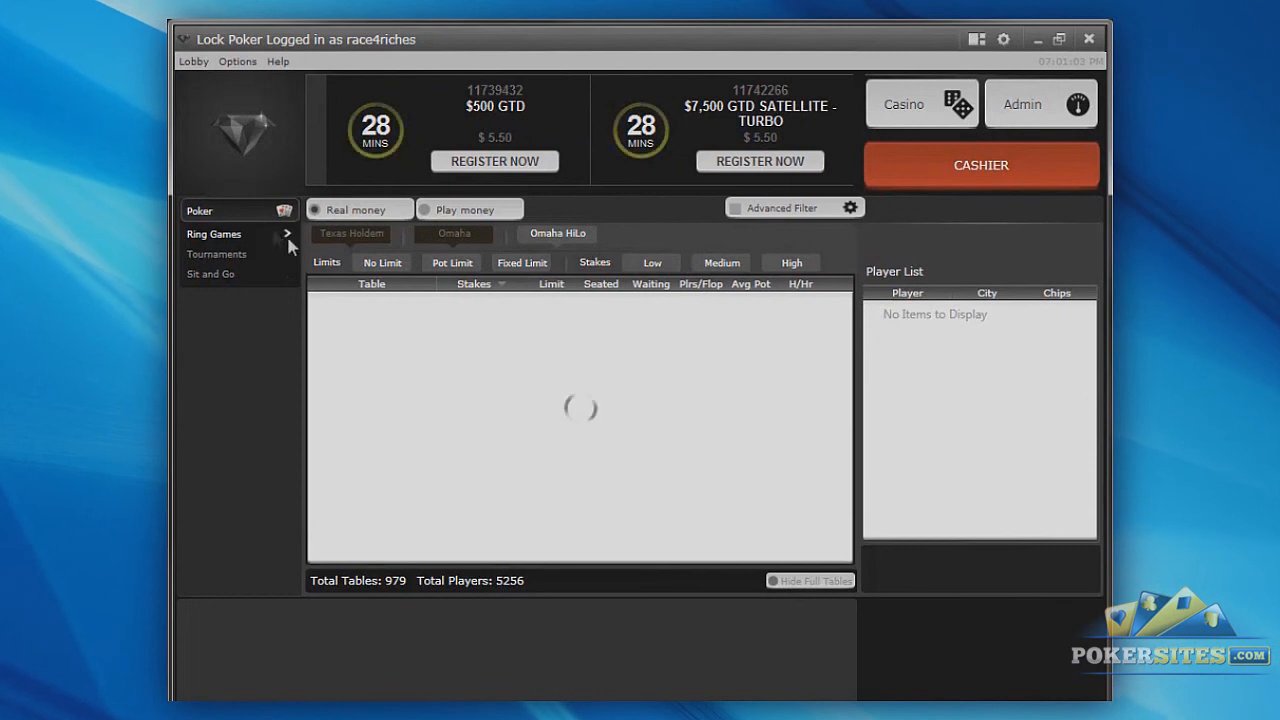
pyautogui.moveTo(491, 331)
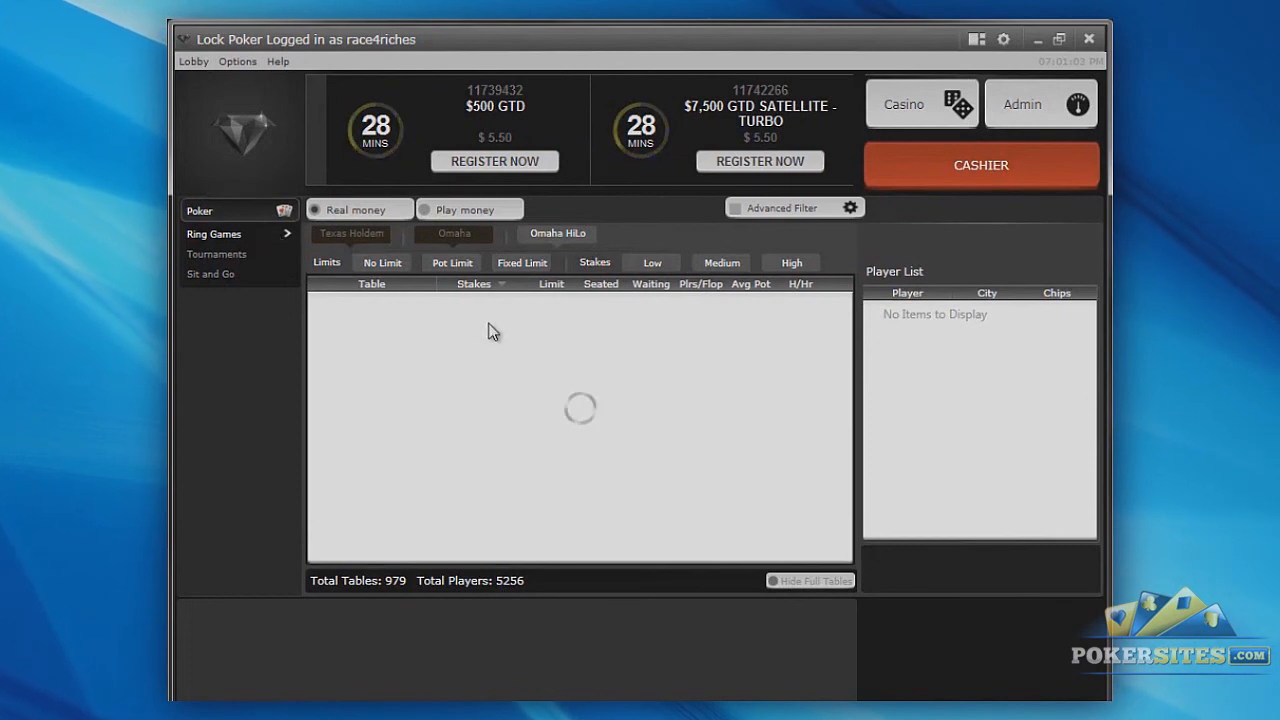